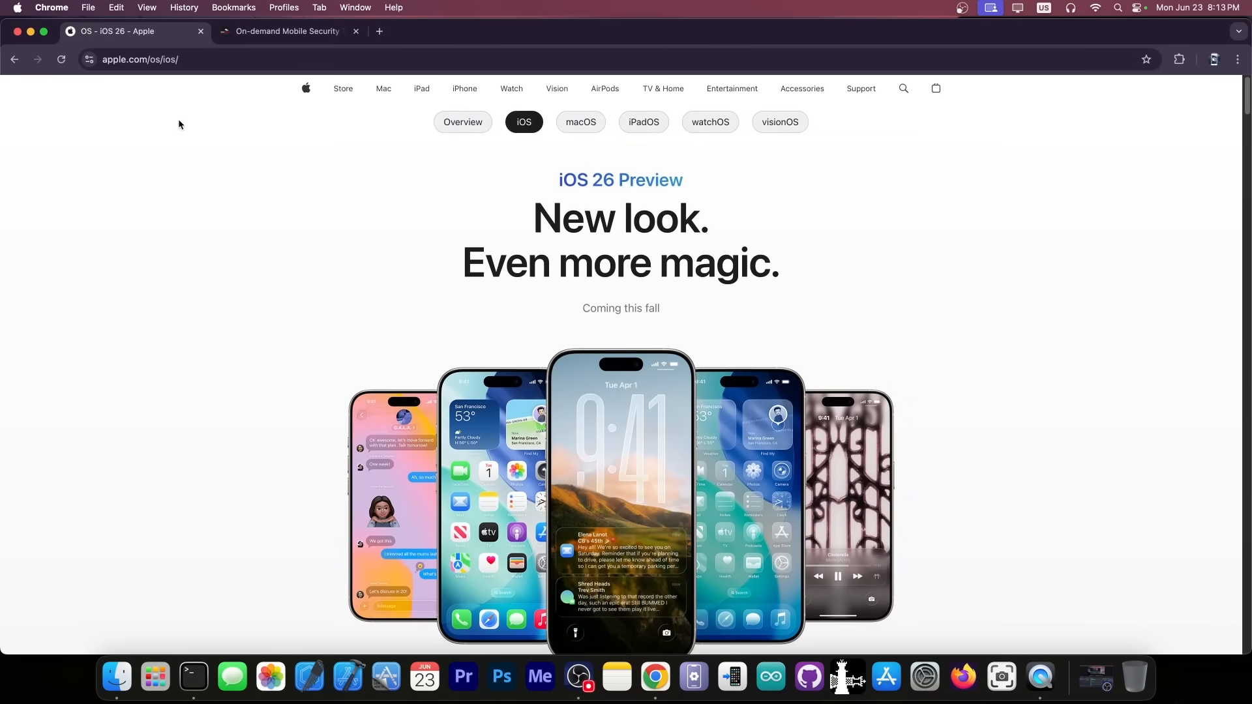
- Scroll the apple.com iOS 26 page down past the Design section to the feature cards, then back up slightly
scroll("down", 3)
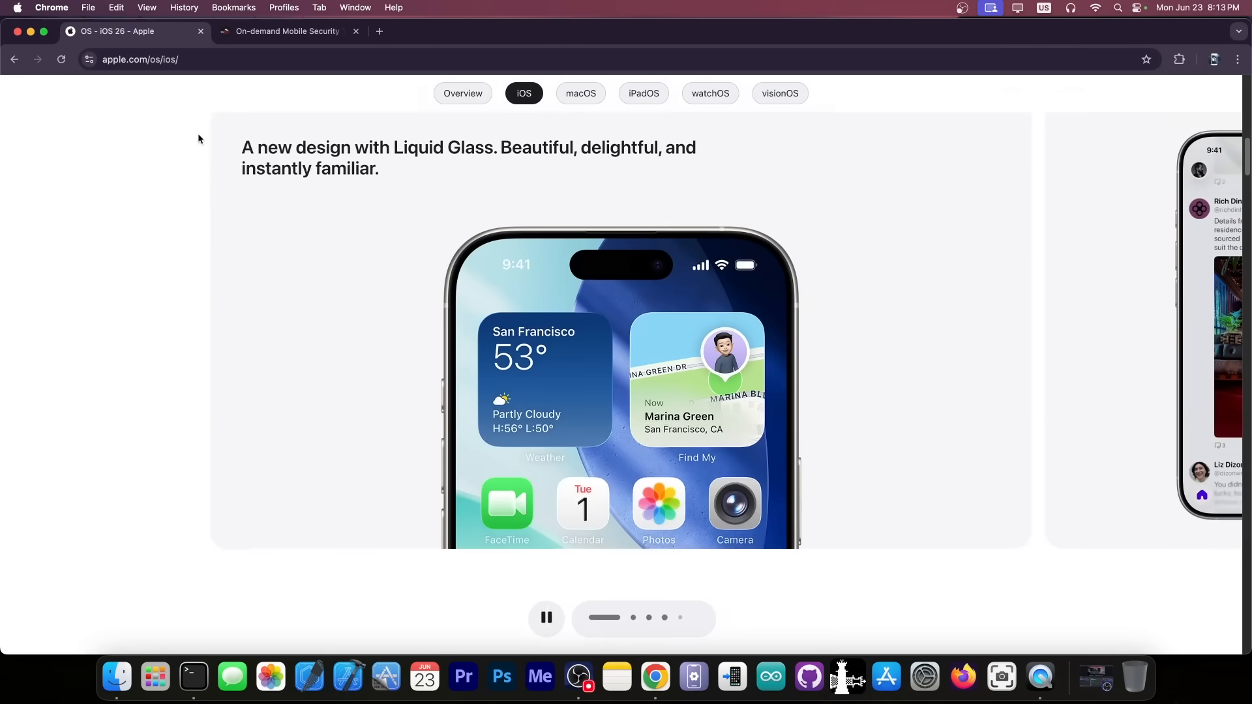
scroll("down", 3)
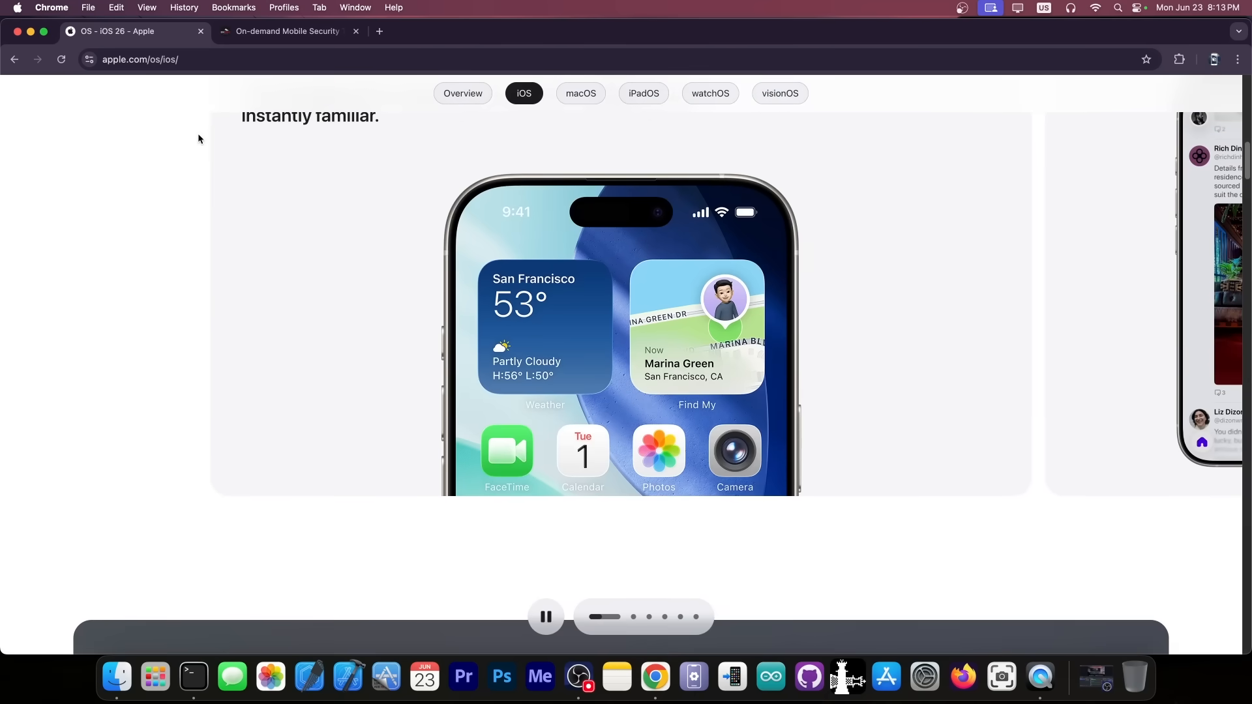
scroll("down", 3)
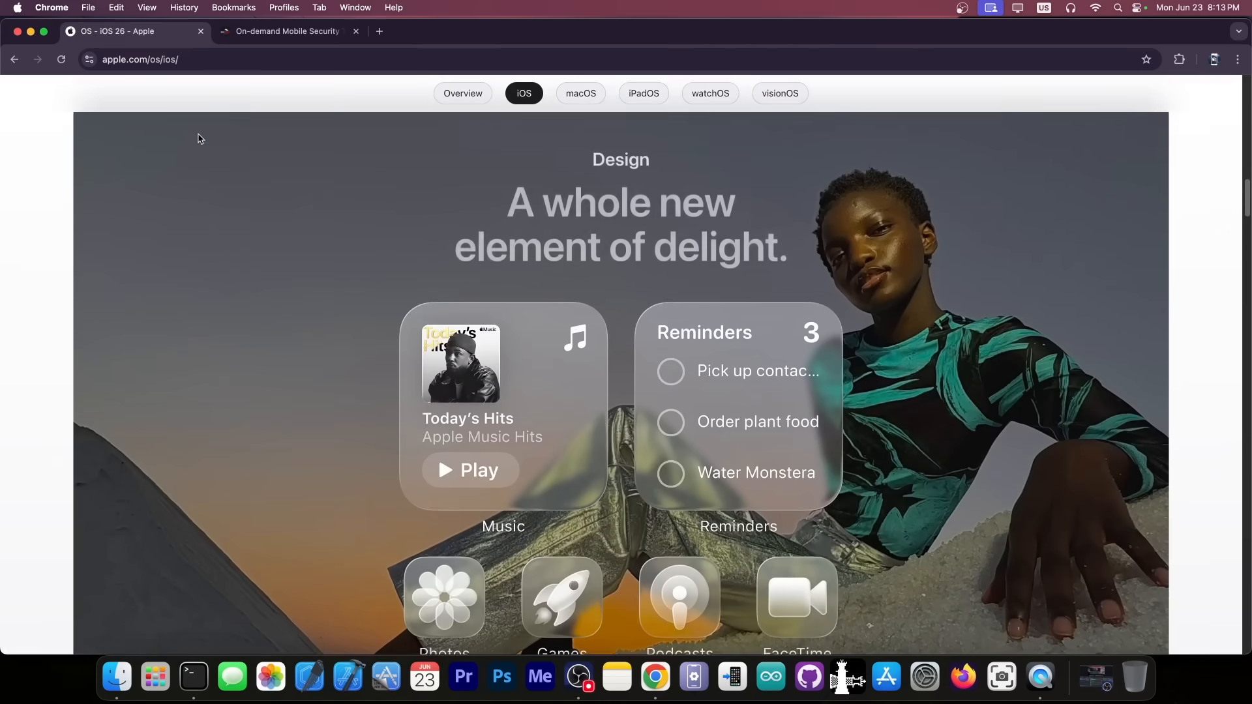
scroll("down", 3)
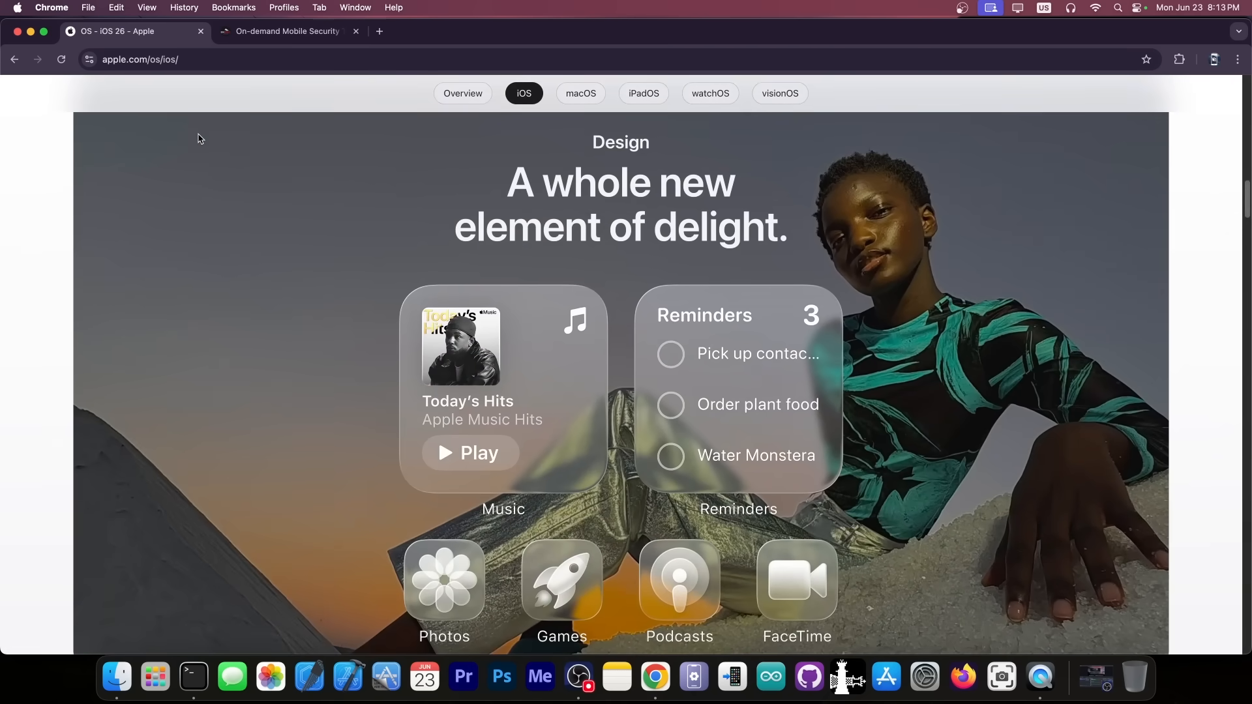
scroll("down", 3)
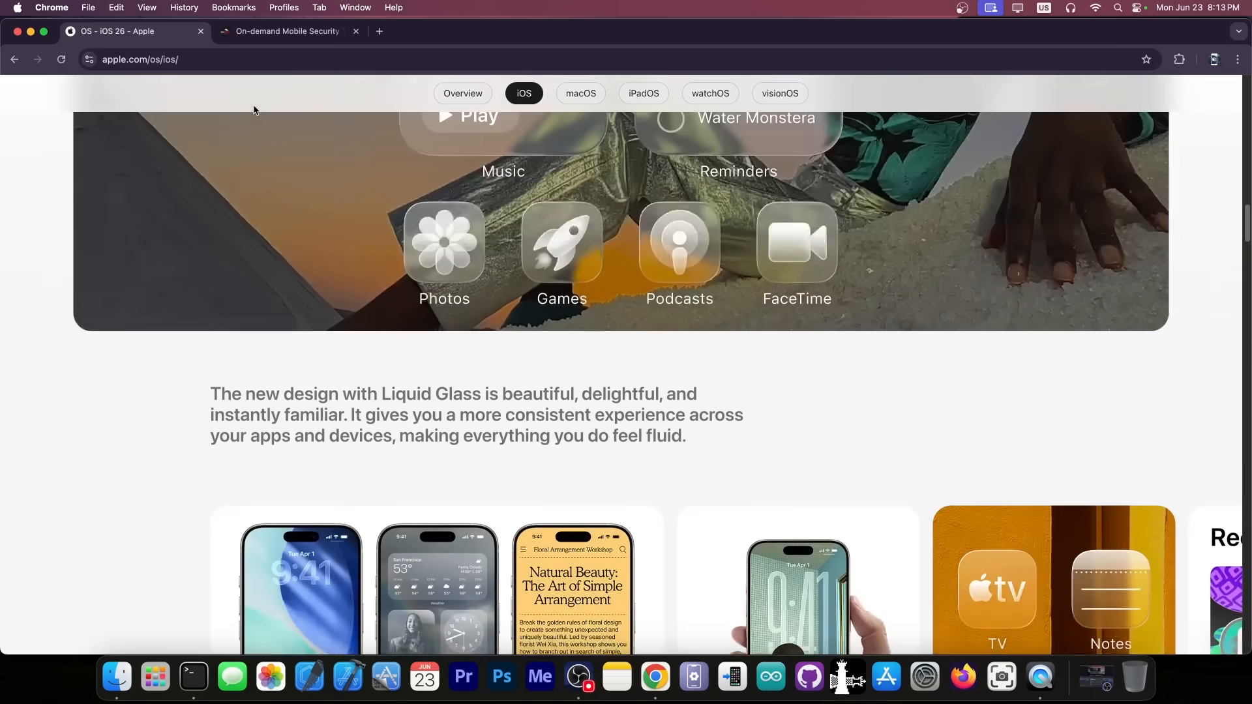
scroll("down", 3)
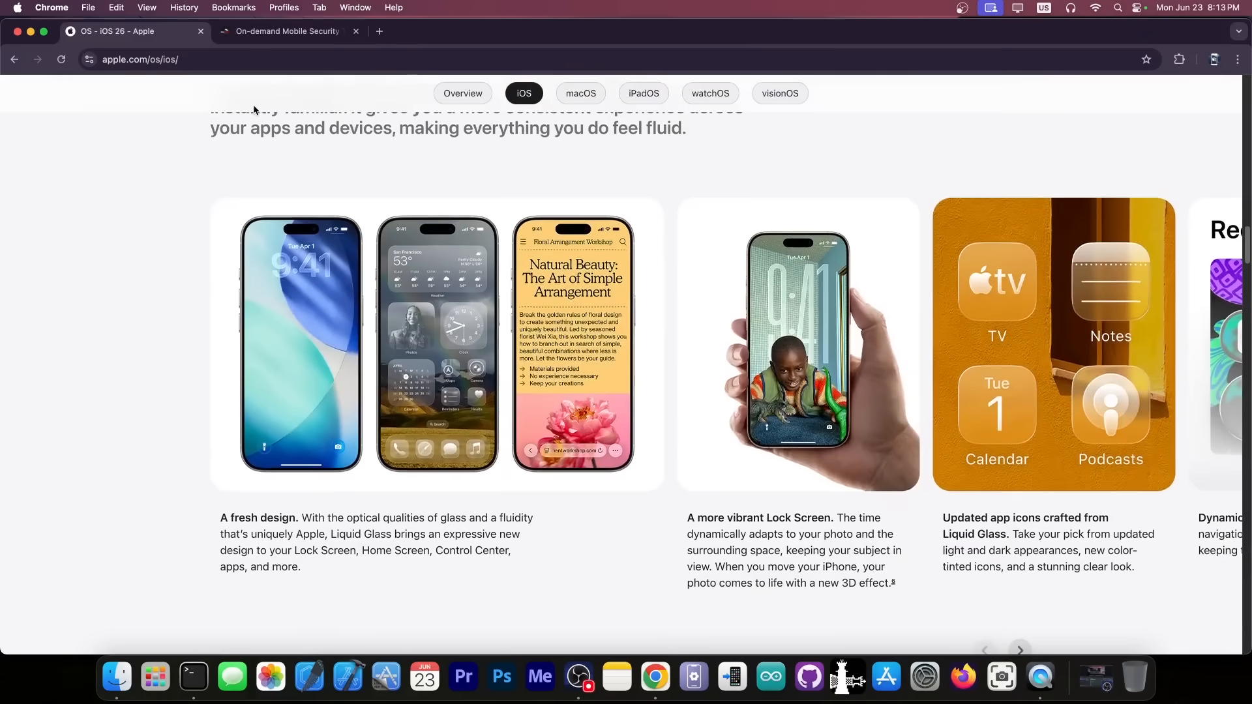
scroll("up", 3)
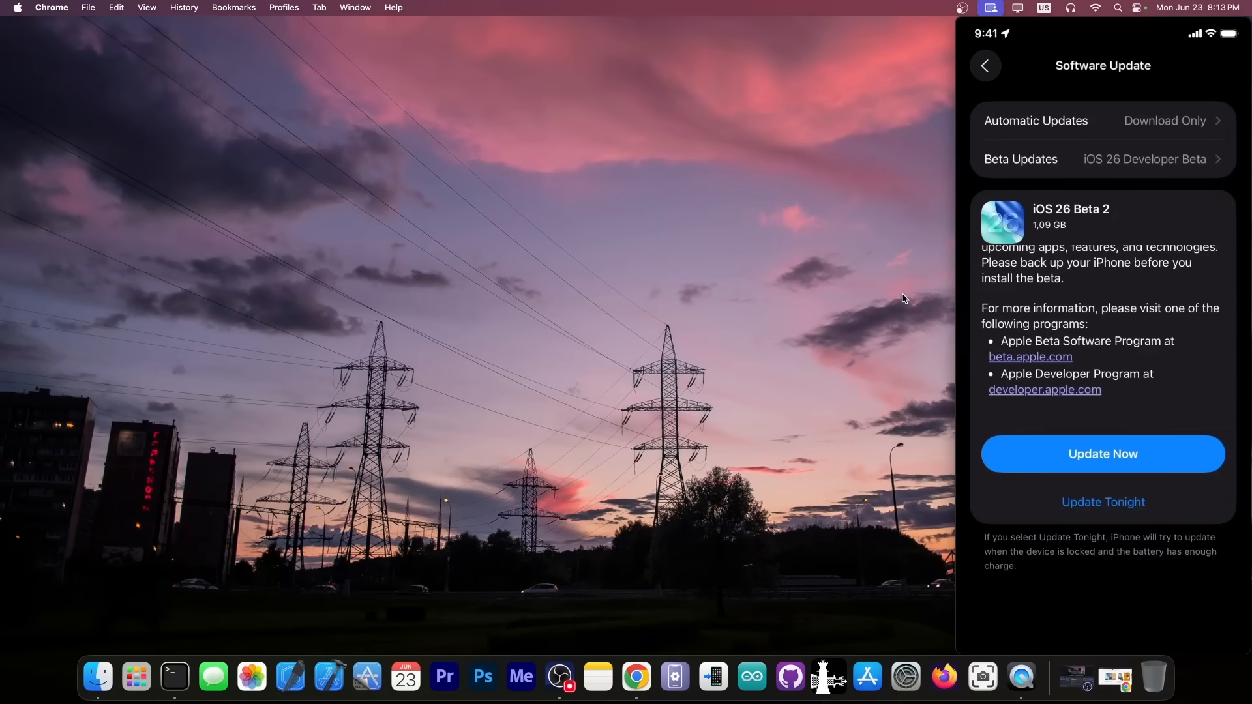
scroll("up", 3)
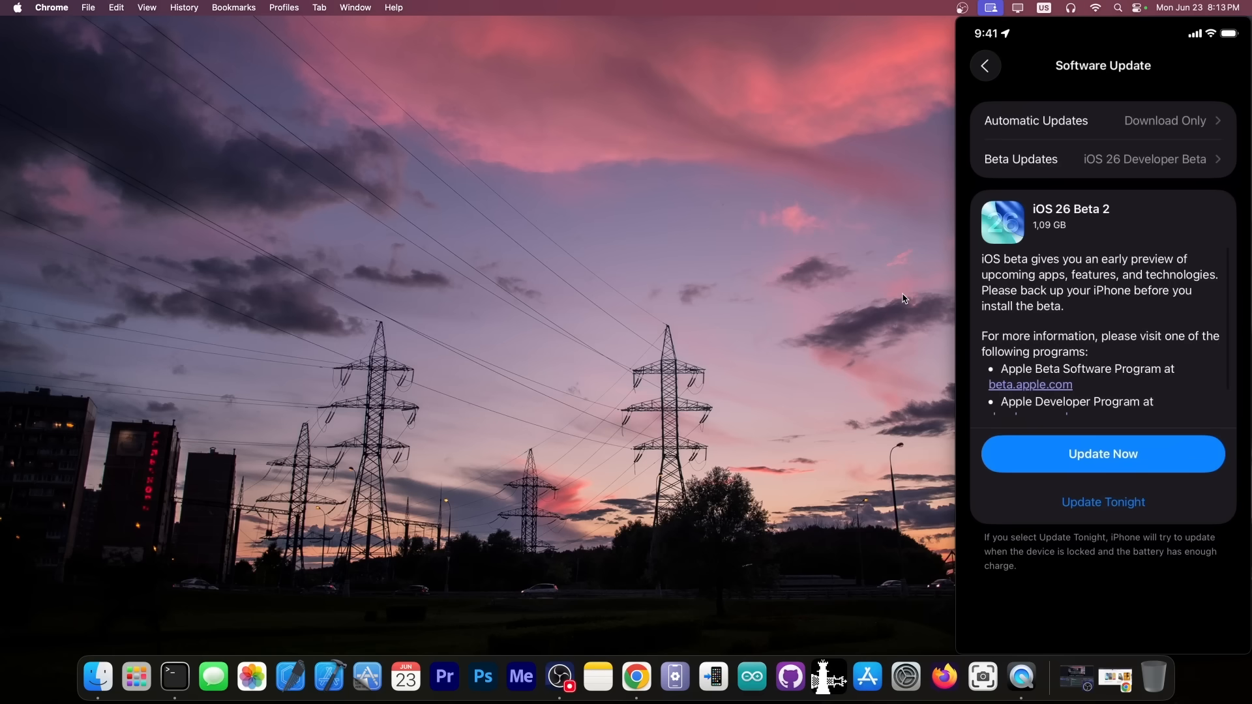
left_click(1102, 454)
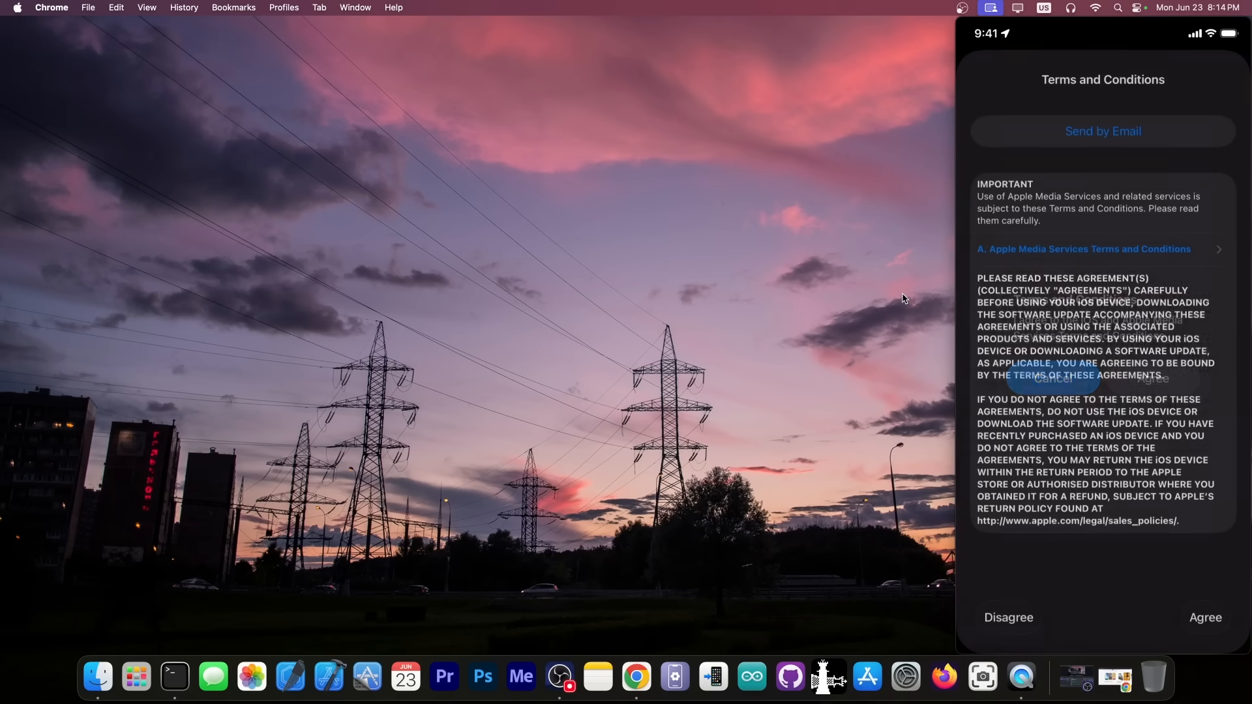
left_click(1206, 617)
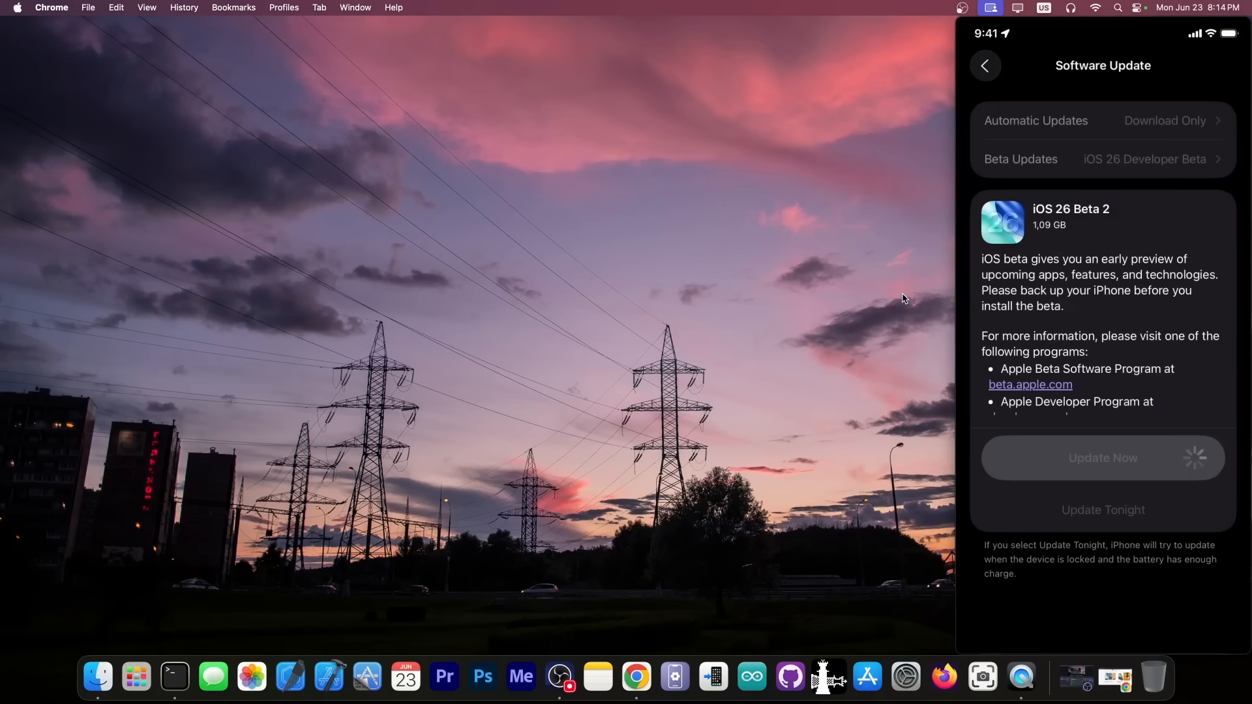
left_click(1101, 458)
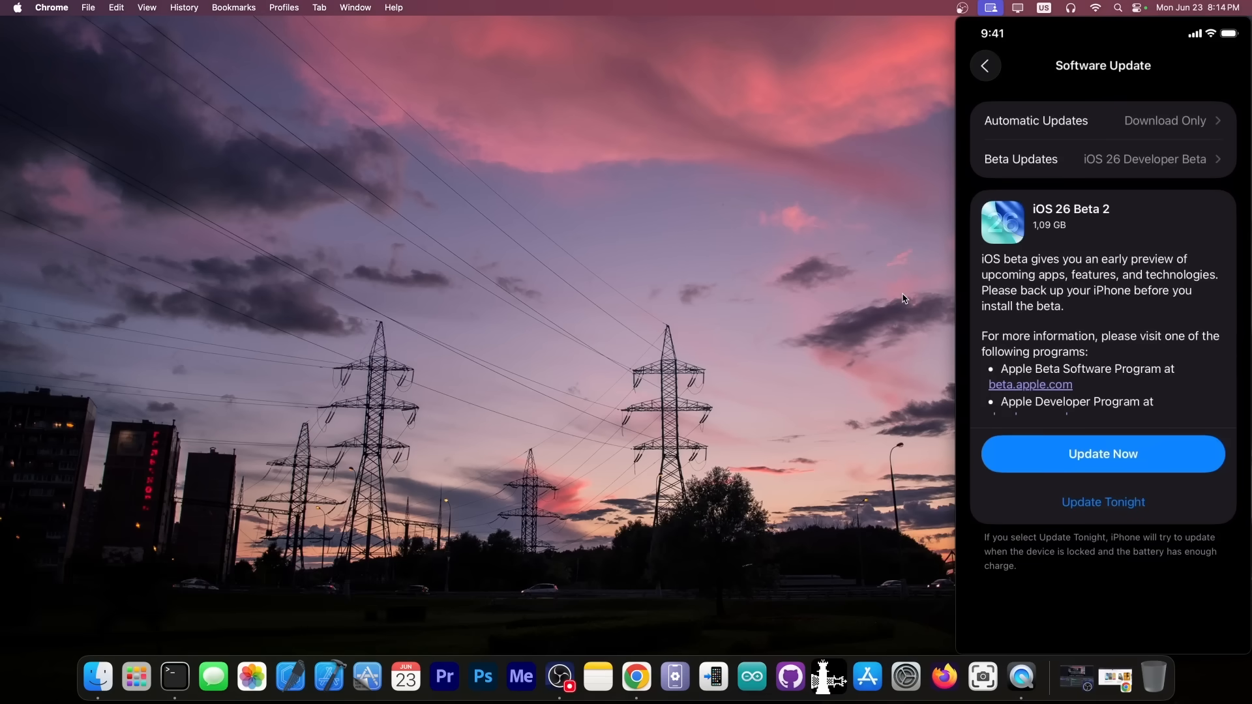
left_click(1102, 454)
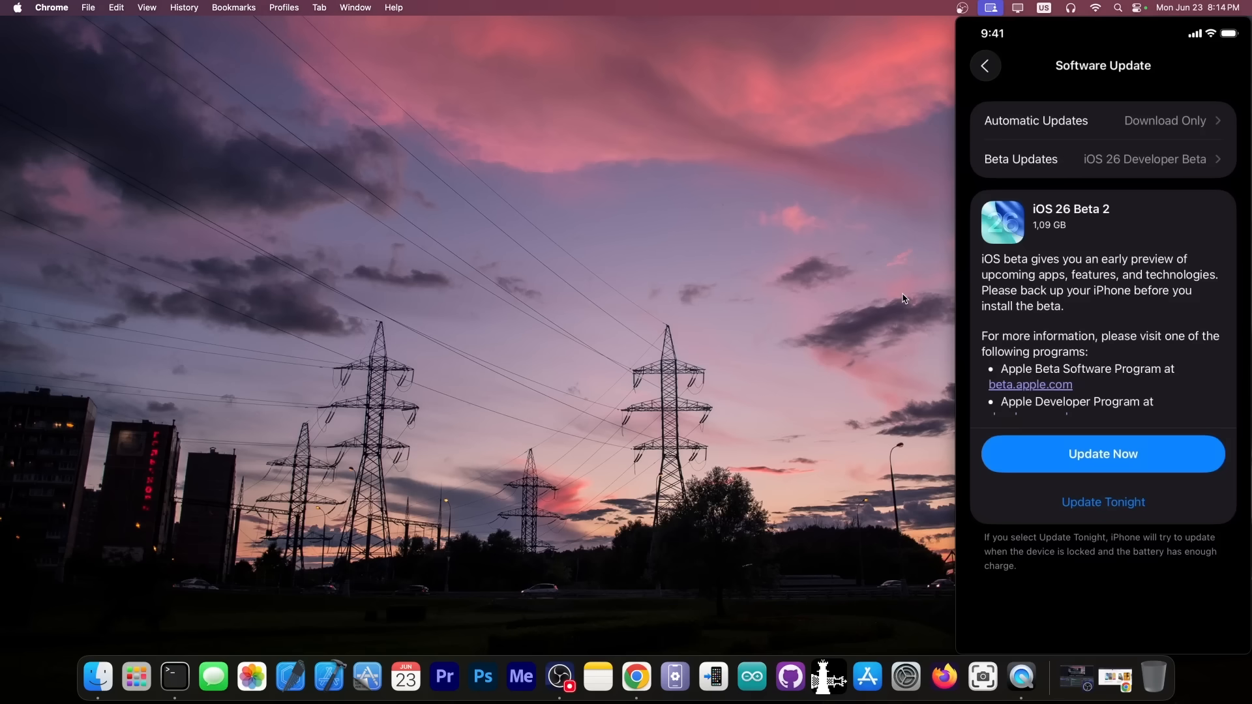
left_click(986, 66)
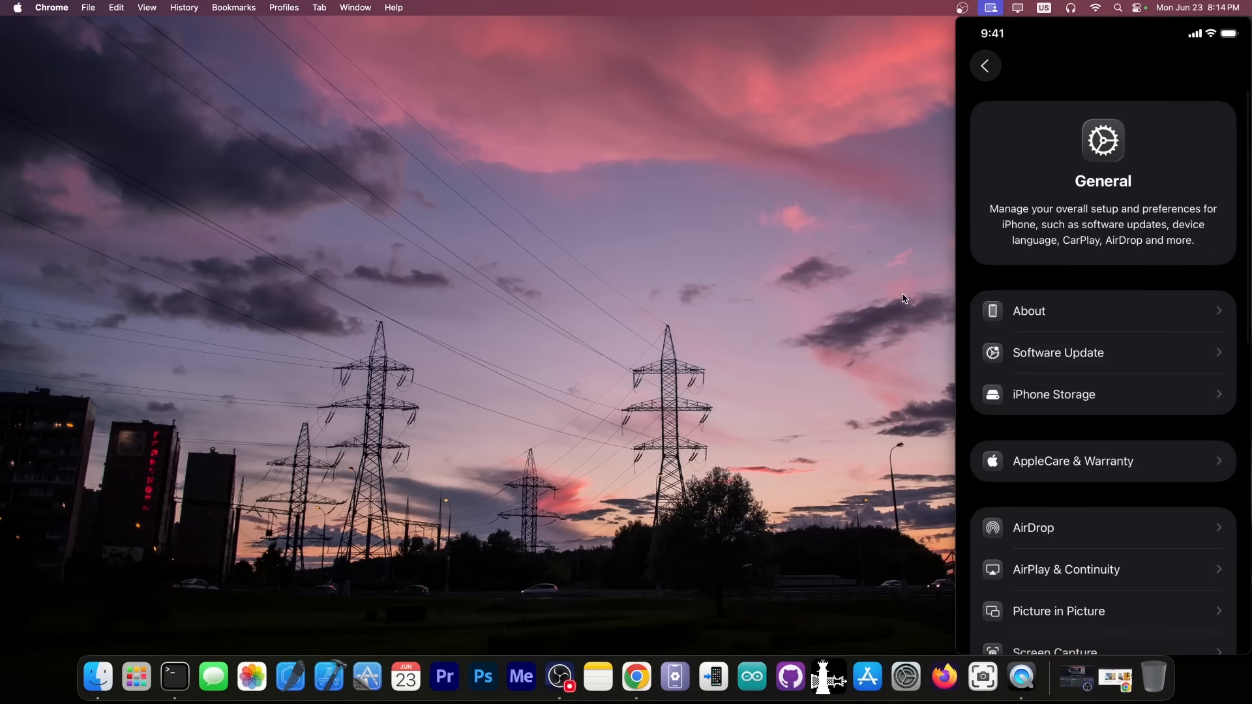
left_click(1058, 353)
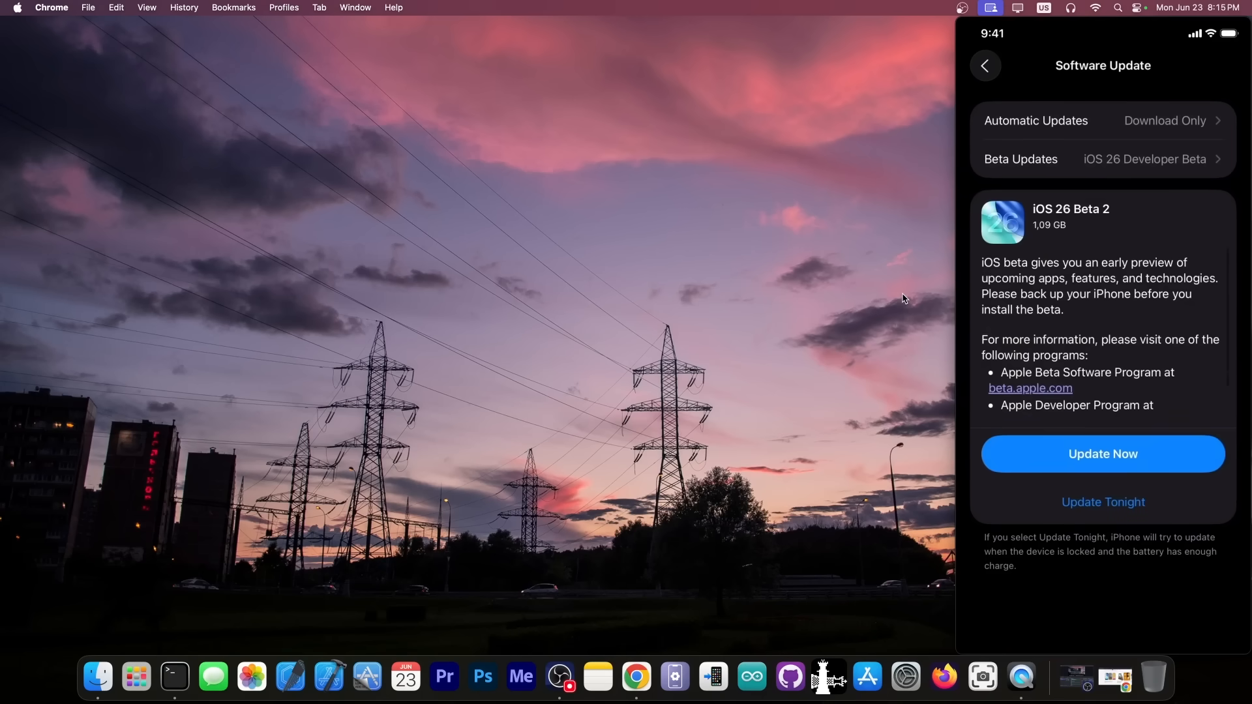
left_click(1102, 454)
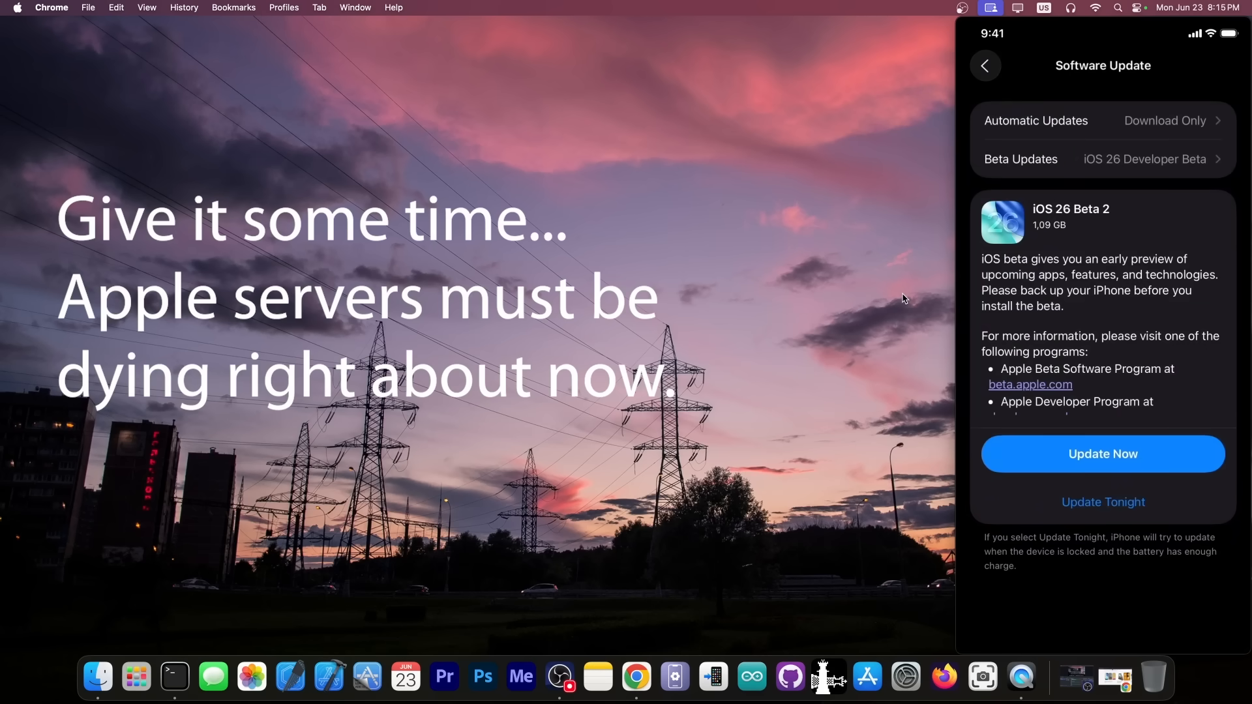
left_click(986, 66)
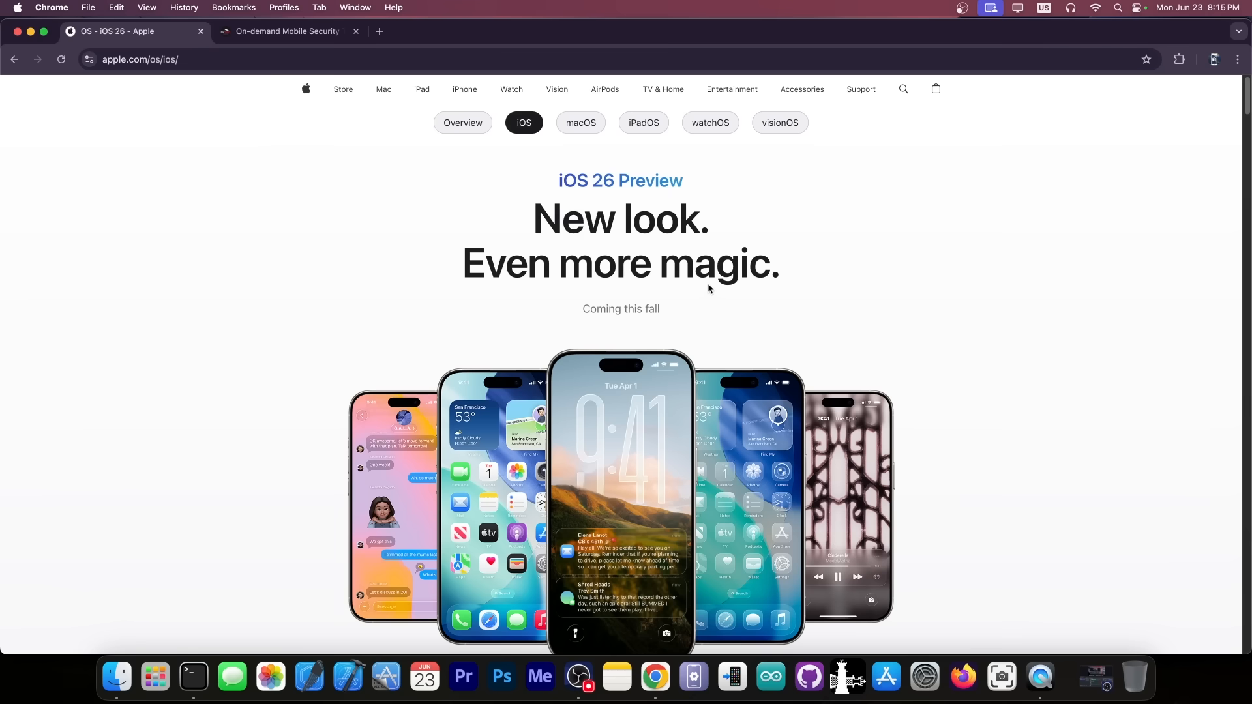
mouse_move(682, 248)
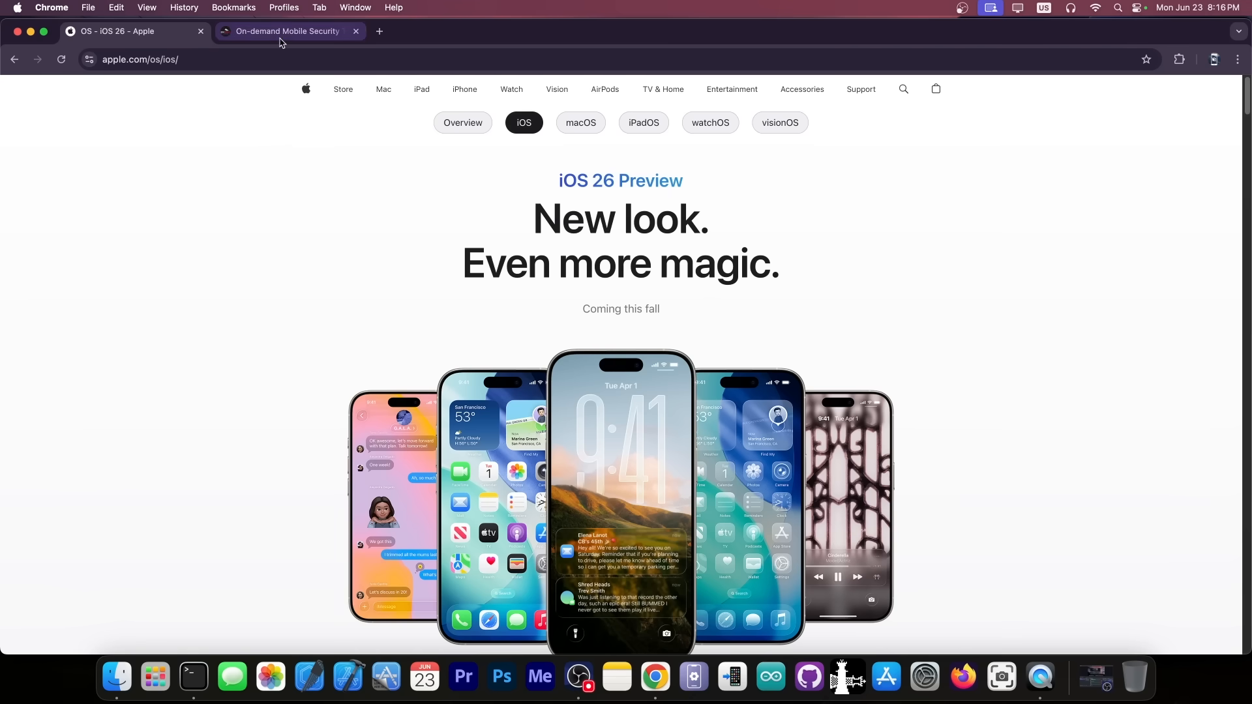
- Switch to the 8kSec courses tab and scroll through the Offensive iOS Internals course page
left_click(286, 32)
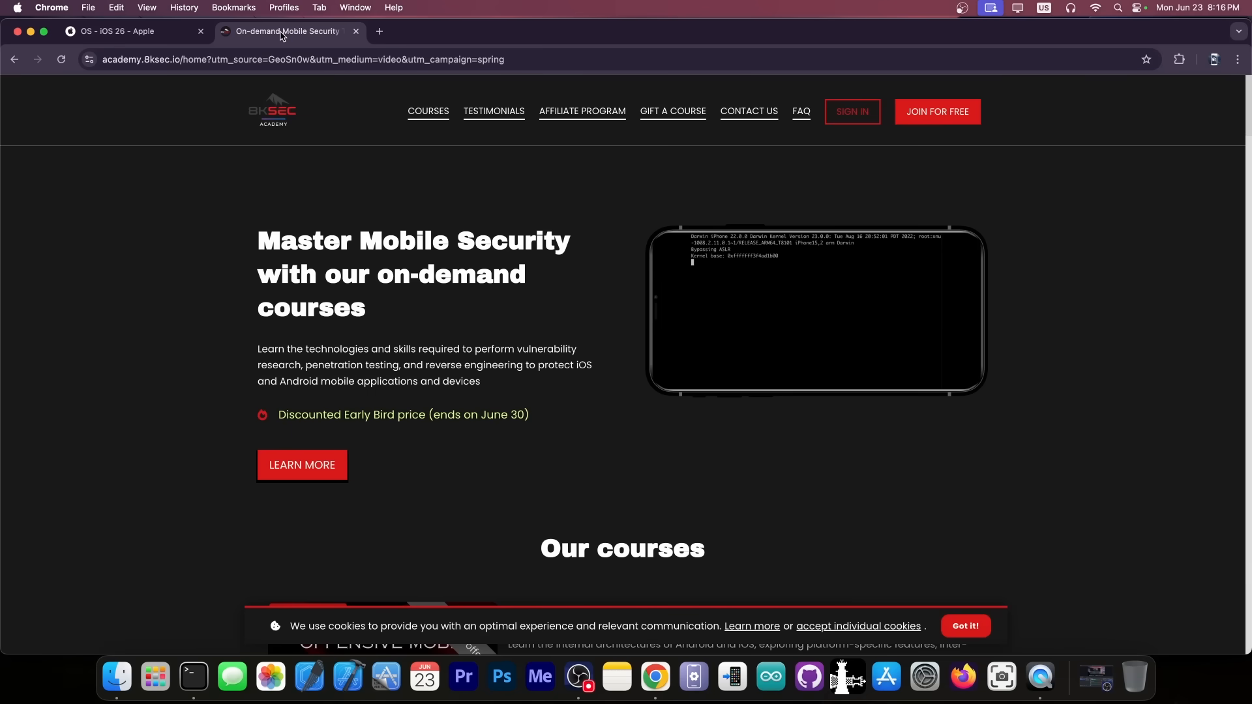
scroll("down", 3)
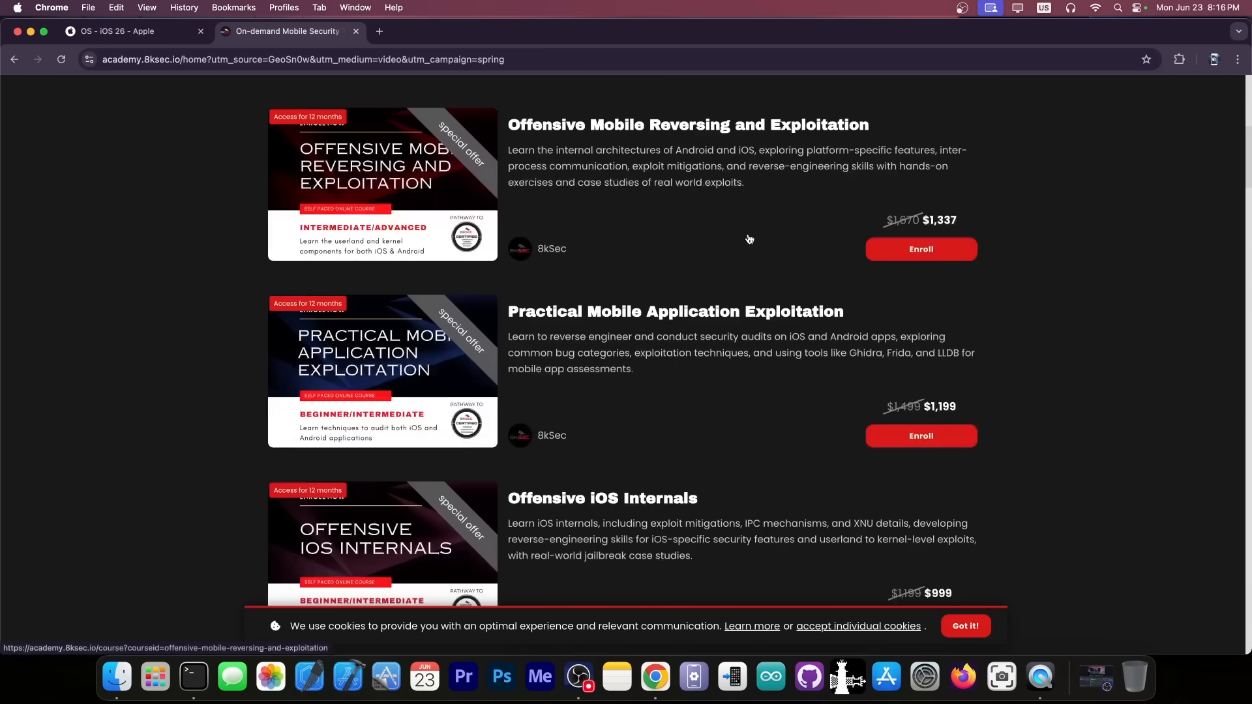
scroll("down", 3)
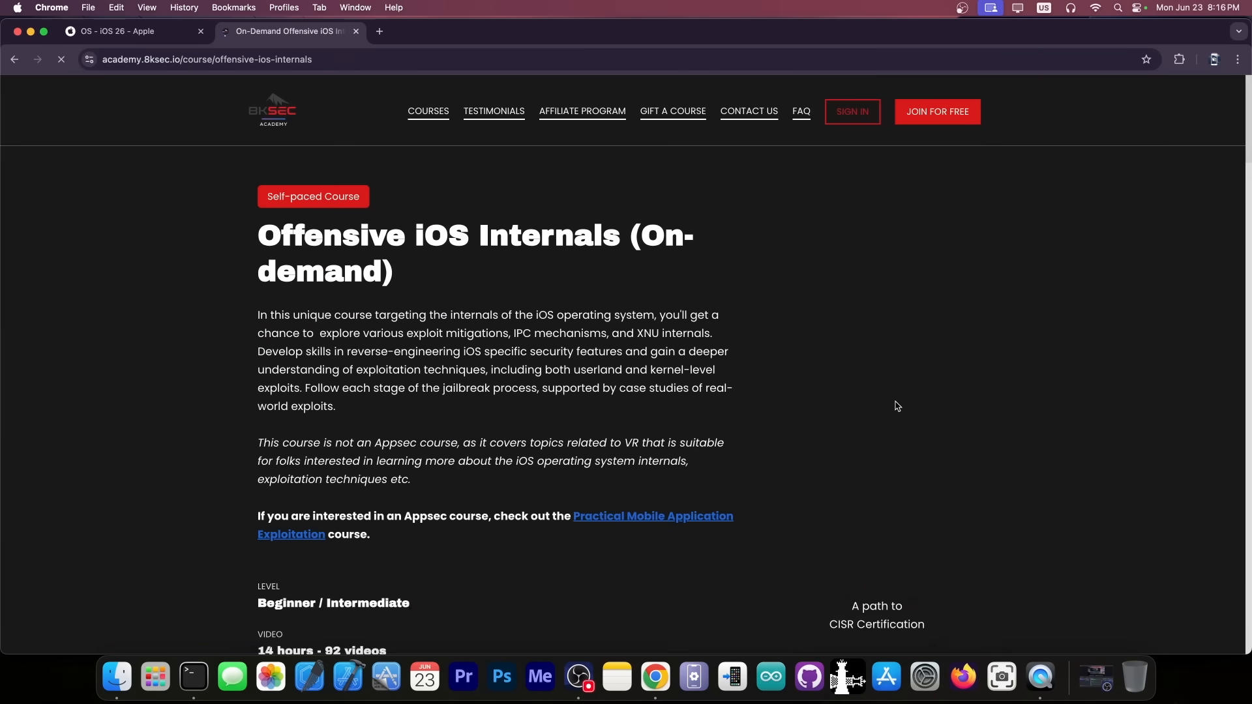
scroll("down", 3)
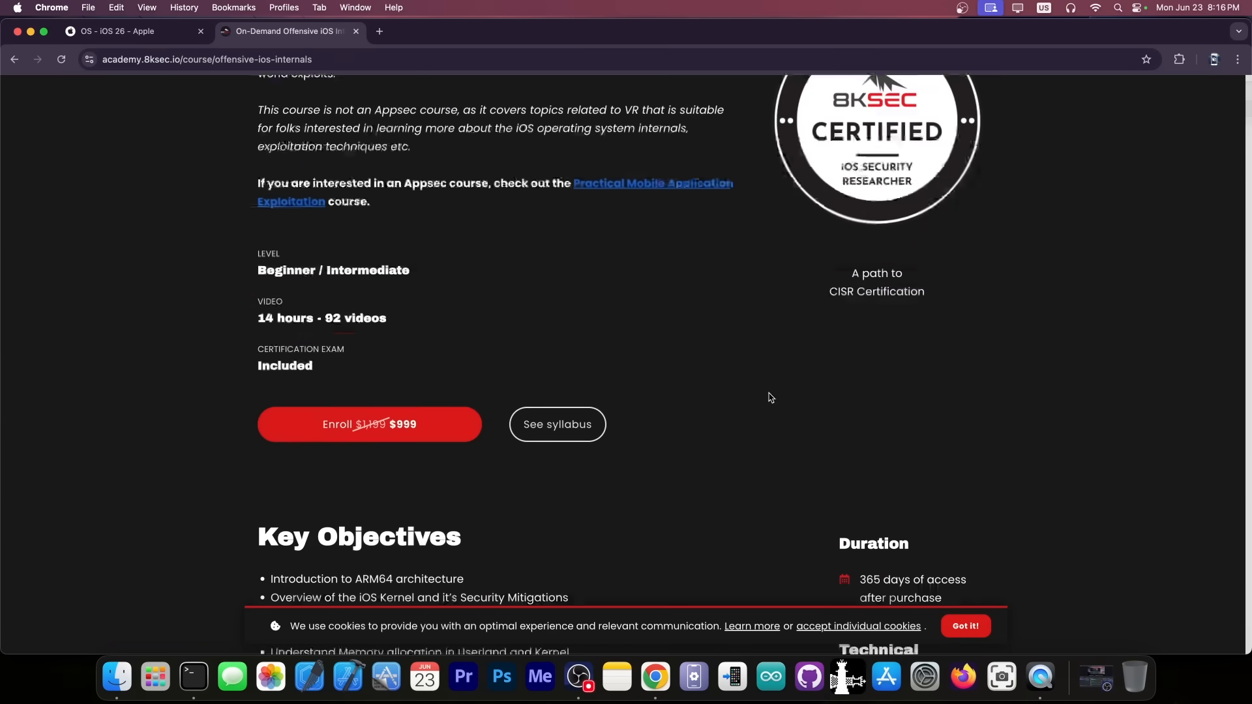
scroll("down", 3)
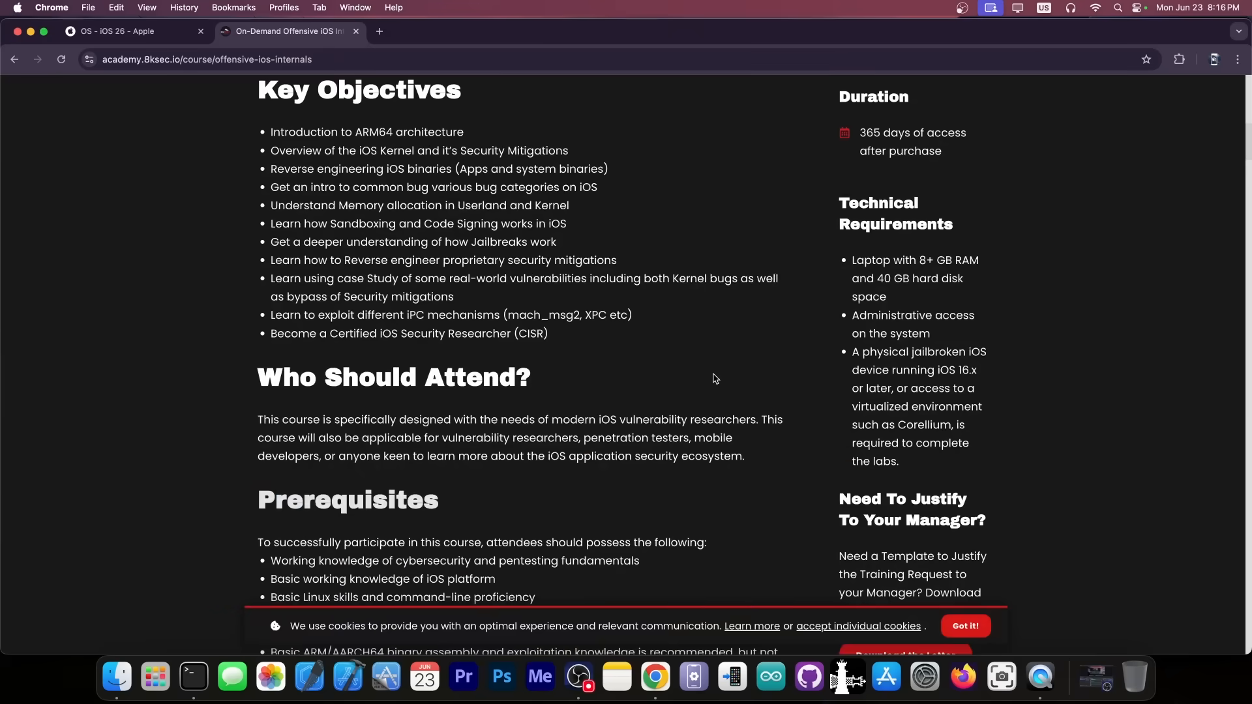
- Scroll back up to Key Objectives and close the iPhone Mirroring window
scroll("up", 3)
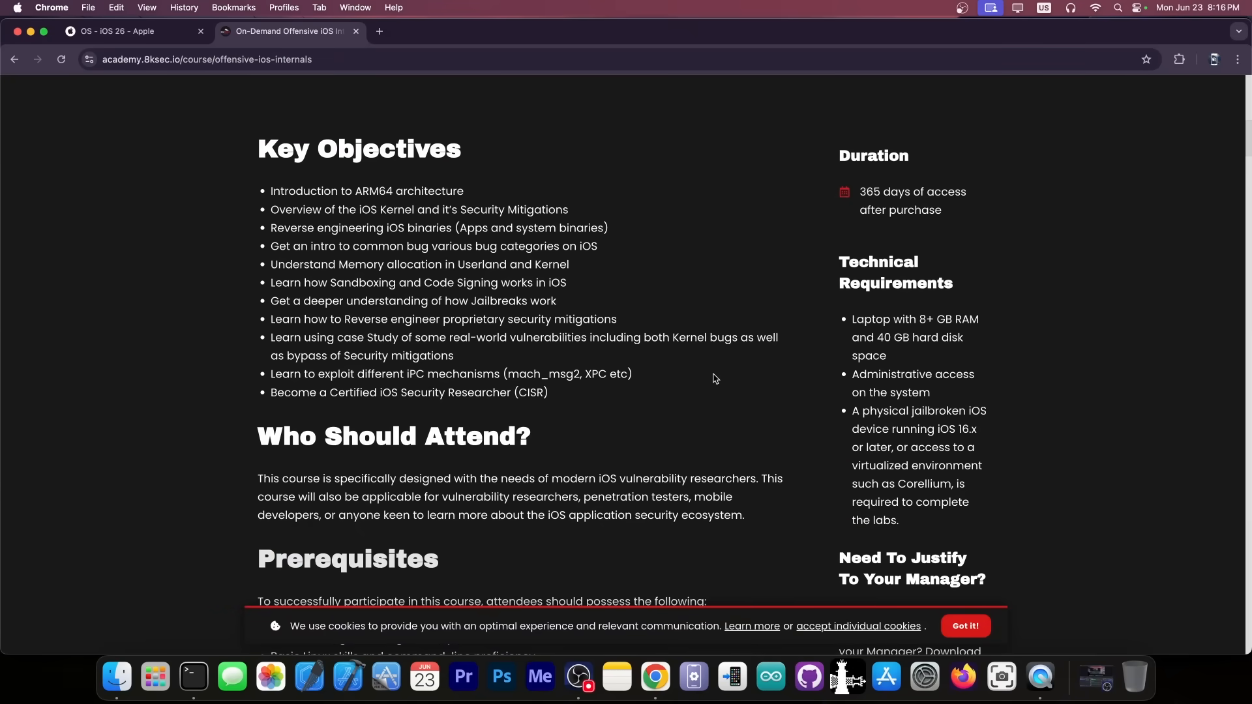
scroll("up", 3)
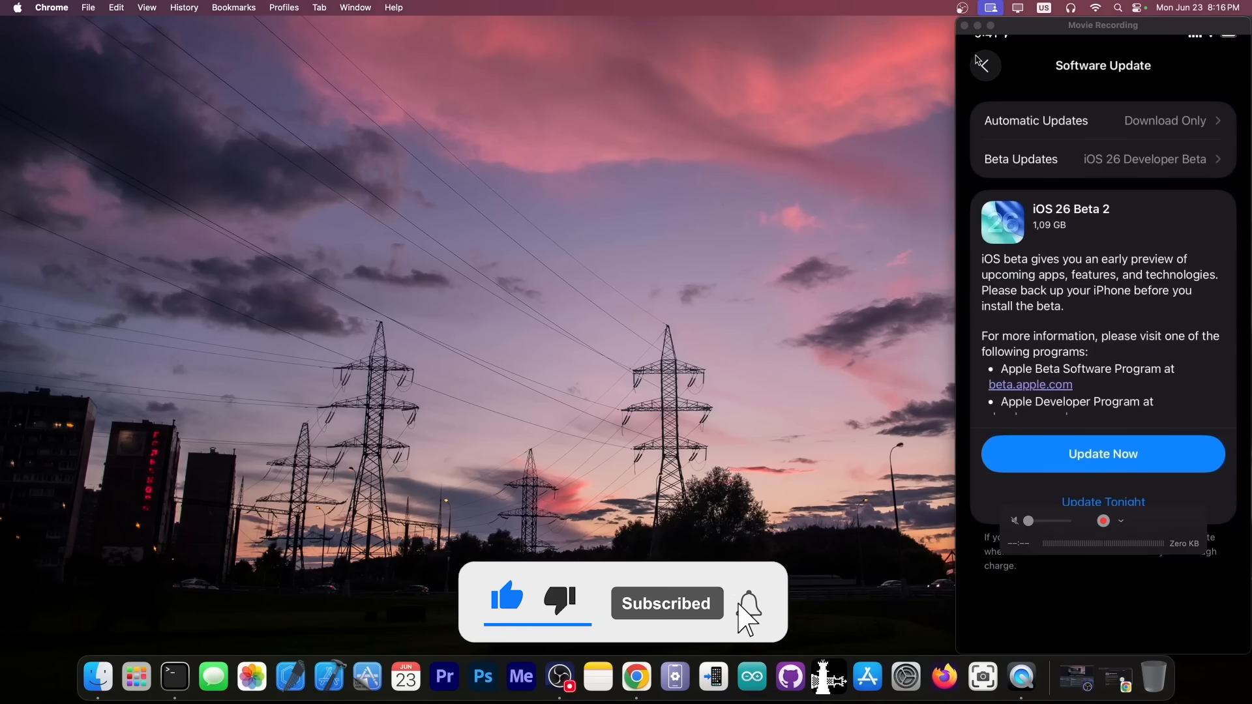
left_click(983, 65)
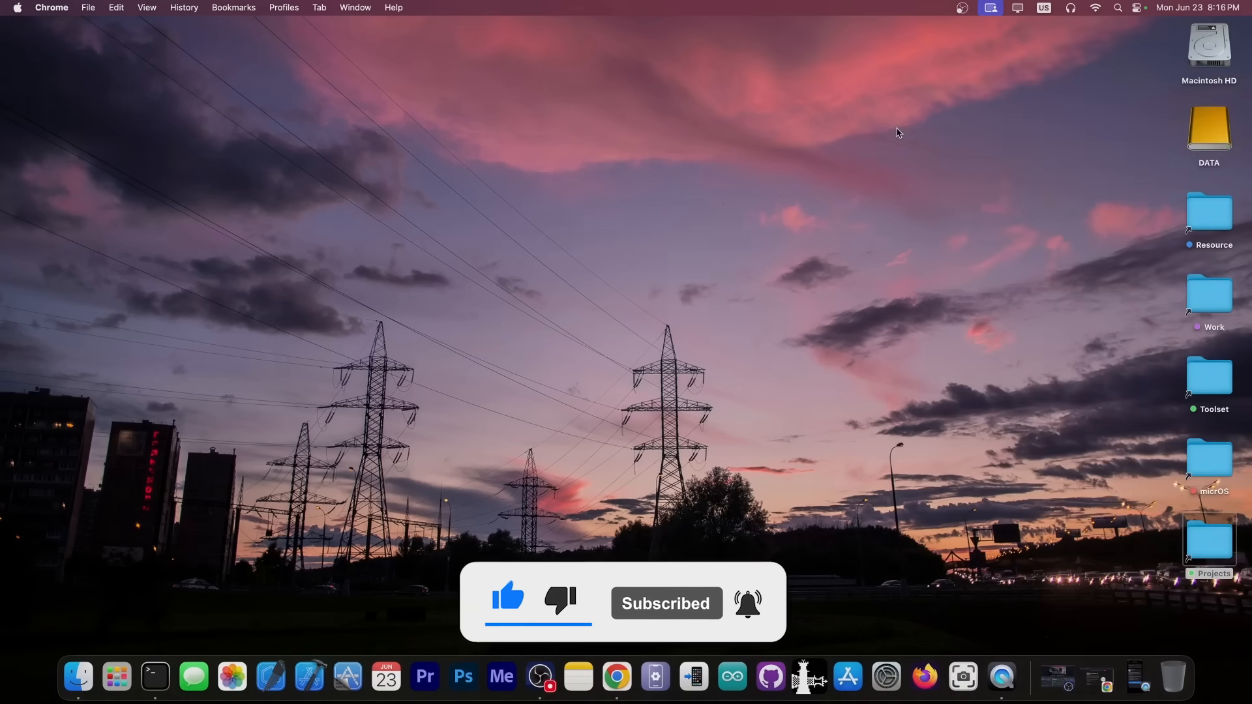